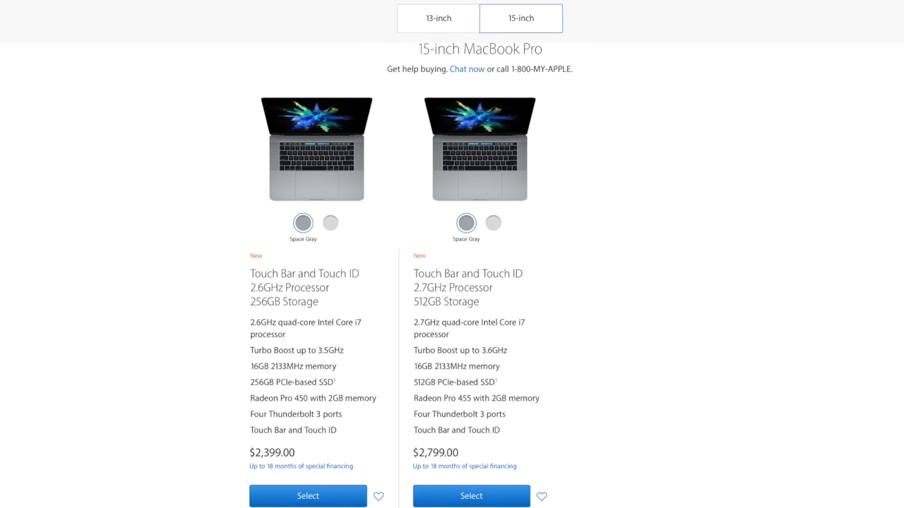
Step: Browse the 15-inch MacBook Pro models listed on the Apple Store page
{"action": "scroll", "scroll_direction": "up", "scroll_amount": 3}
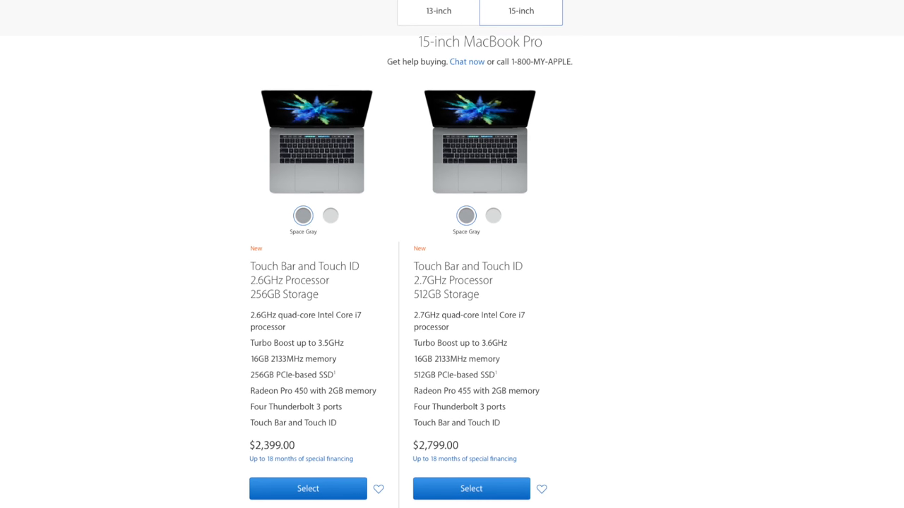
{"action": "scroll", "scroll_direction": "up", "scroll_amount": 3}
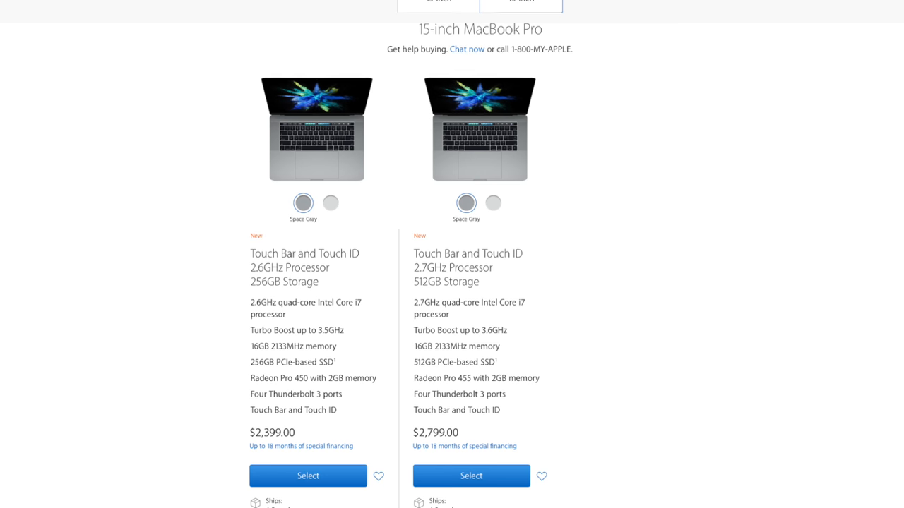
{"action": "scroll", "scroll_direction": "down", "scroll_amount": 3}
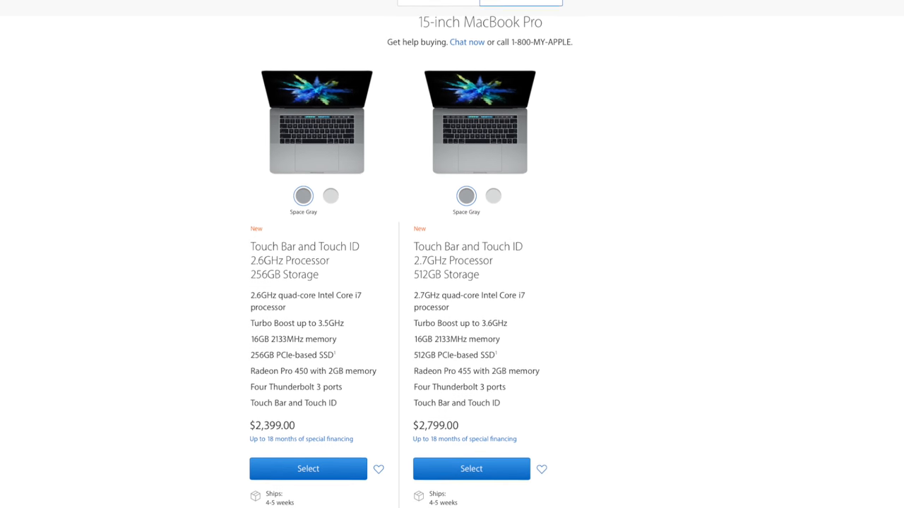
{"action": "scroll", "scroll_direction": "up", "scroll_amount": 3}
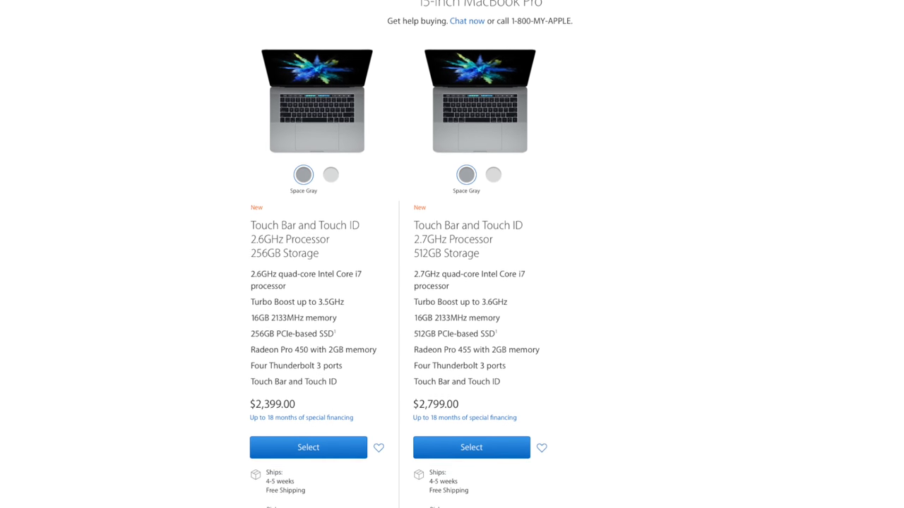
{"action": "scroll", "scroll_direction": "down", "scroll_amount": 3}
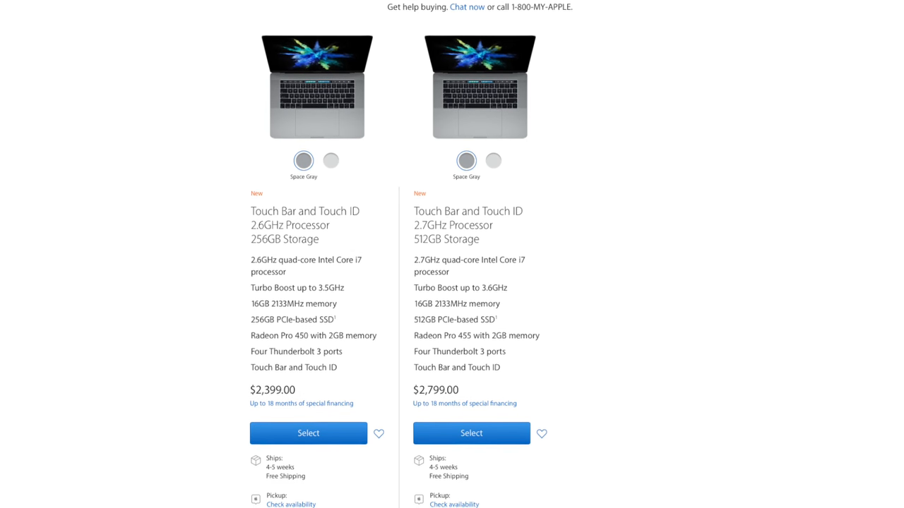
{"action": "scroll", "scroll_direction": "down", "scroll_amount": 3}
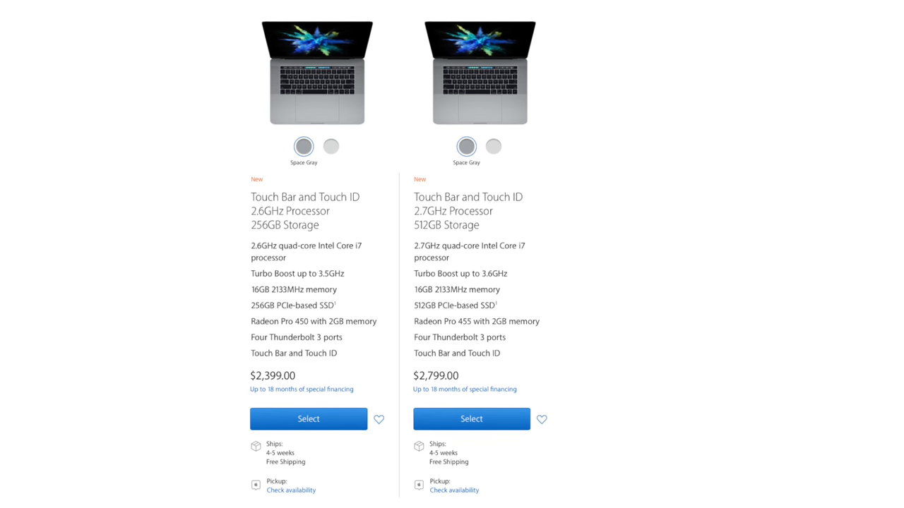
{"action": "scroll", "scroll_direction": "up", "scroll_amount": 3}
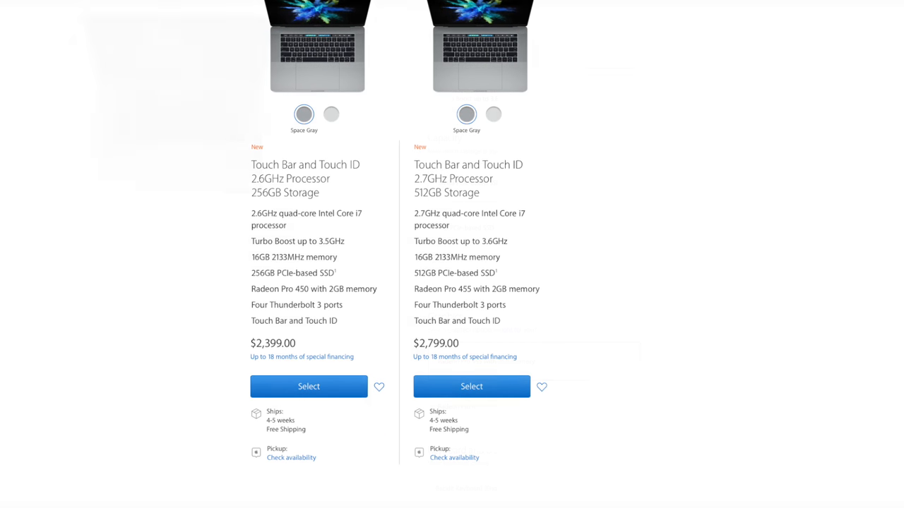
Step: Select the $2,799 2.7GHz 512GB model and review its Capacity and Graphics options
{"action": "left_click", "coordinate": [471, 386]}
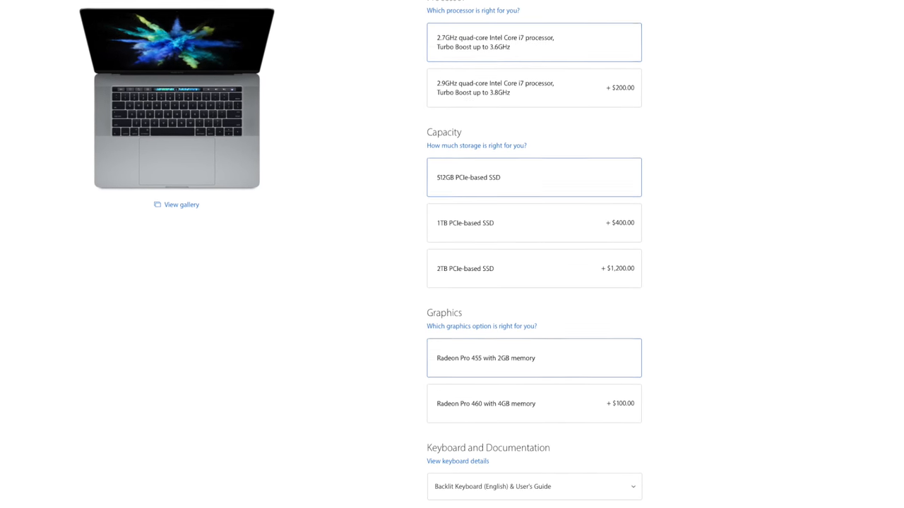
{"action": "scroll", "scroll_direction": "up", "scroll_amount": 3}
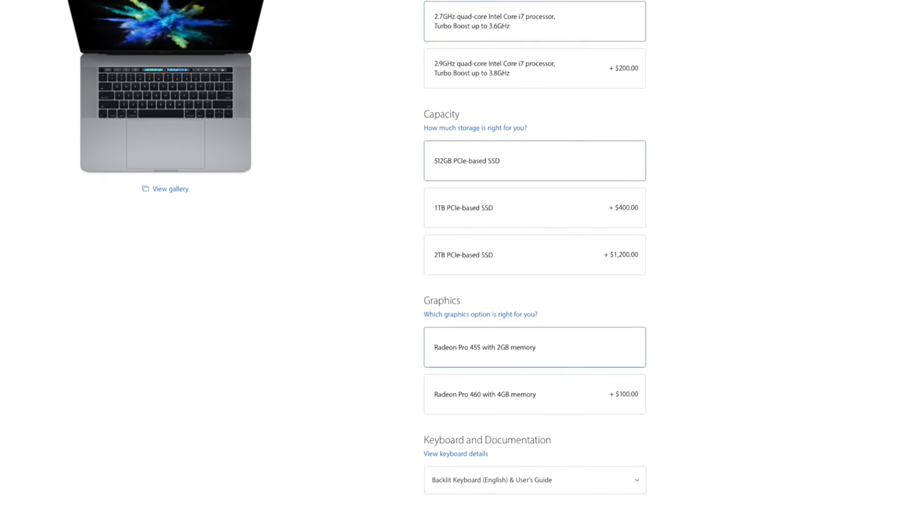
{"action": "scroll", "scroll_direction": "down", "scroll_amount": 3}
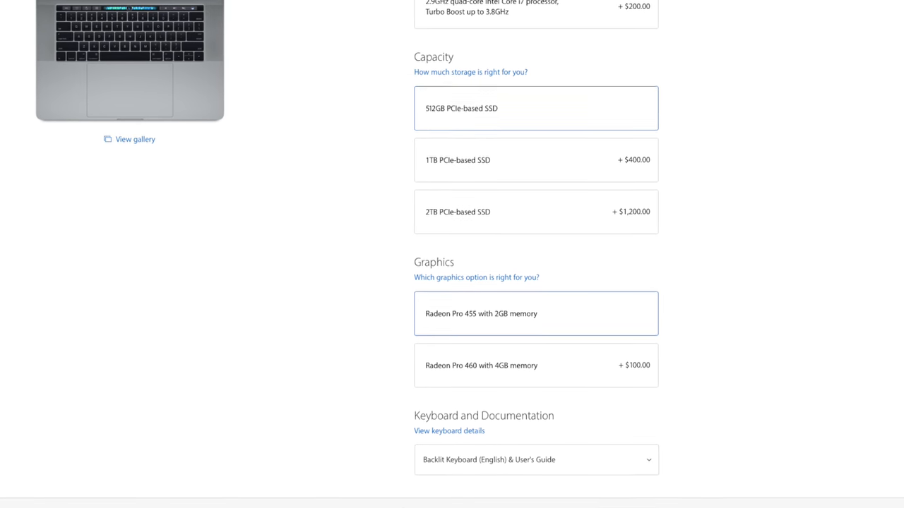
{"action": "scroll", "scroll_direction": "down", "scroll_amount": 3}
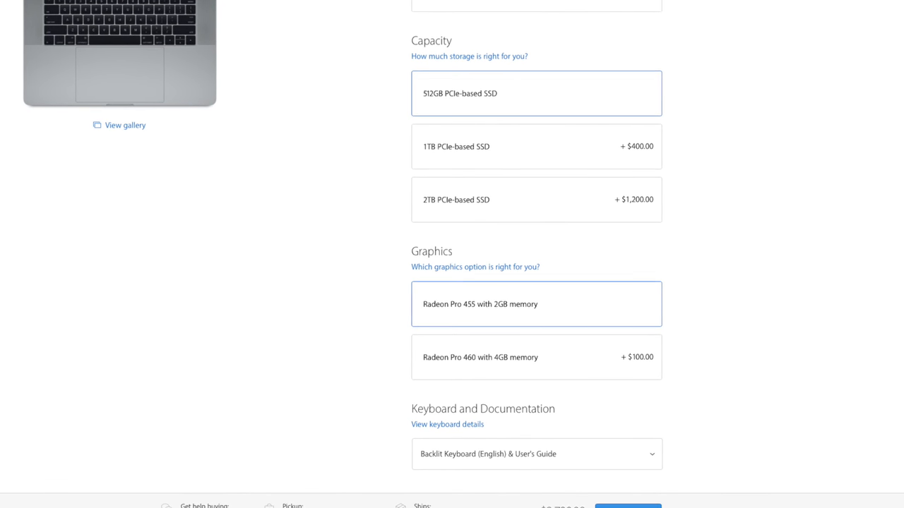
{"action": "scroll", "scroll_direction": "down", "scroll_amount": 3}
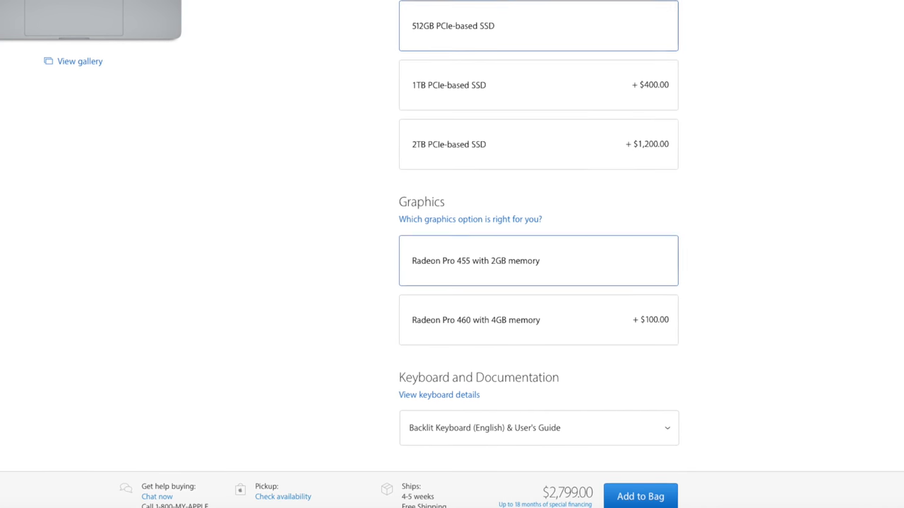
{"action": "scroll", "scroll_direction": "up", "scroll_amount": 3}
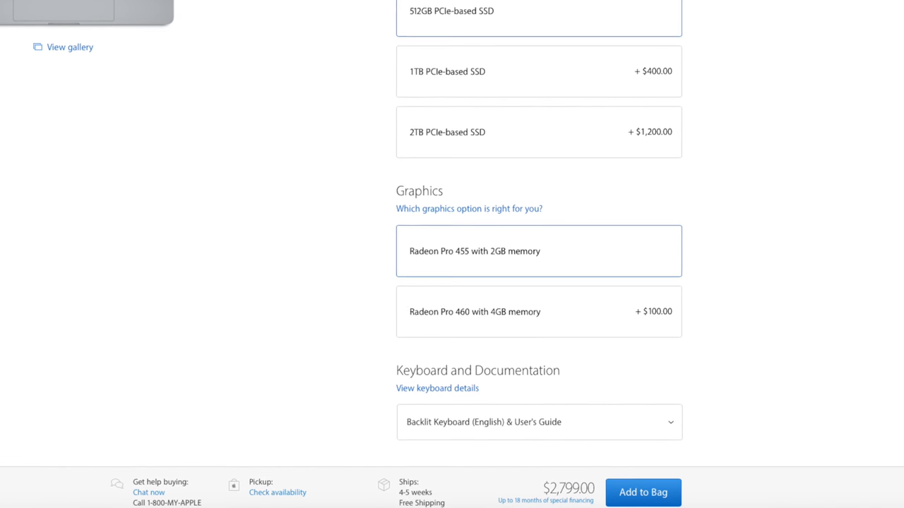
{"action": "scroll", "scroll_direction": "up", "scroll_amount": 3}
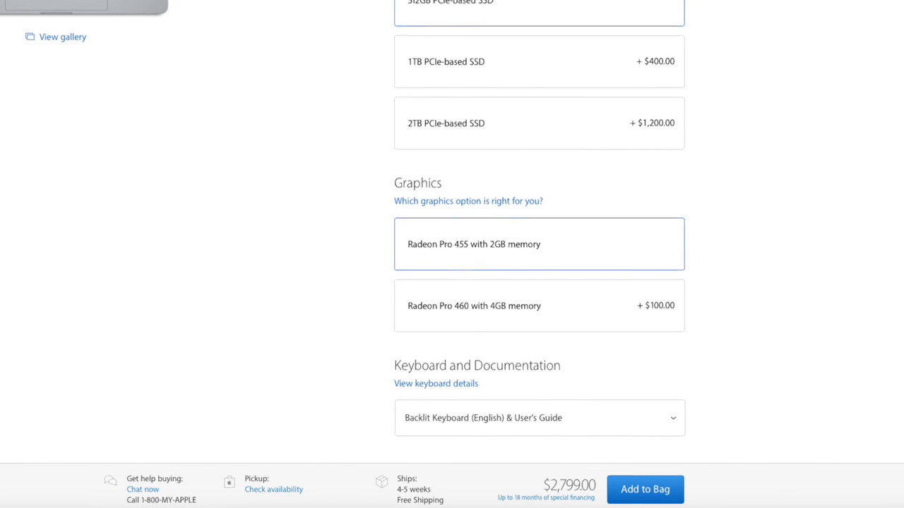
{"action": "scroll", "scroll_direction": "up", "scroll_amount": 3}
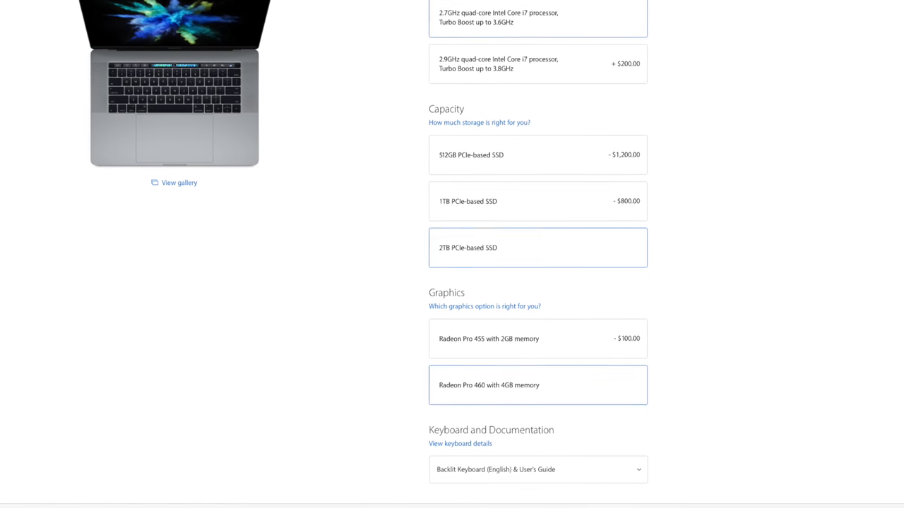
Step: Scroll the configurator to check the 2TB SSD, Radeon Pro 460 build totalling $4,099
{"action": "scroll", "scroll_direction": "up", "scroll_amount": 3}
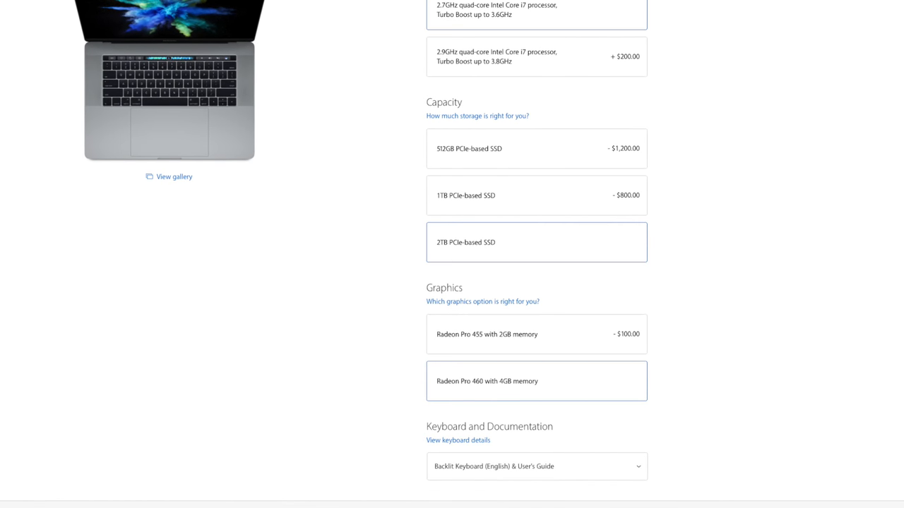
{"action": "scroll", "scroll_direction": "down", "scroll_amount": 3}
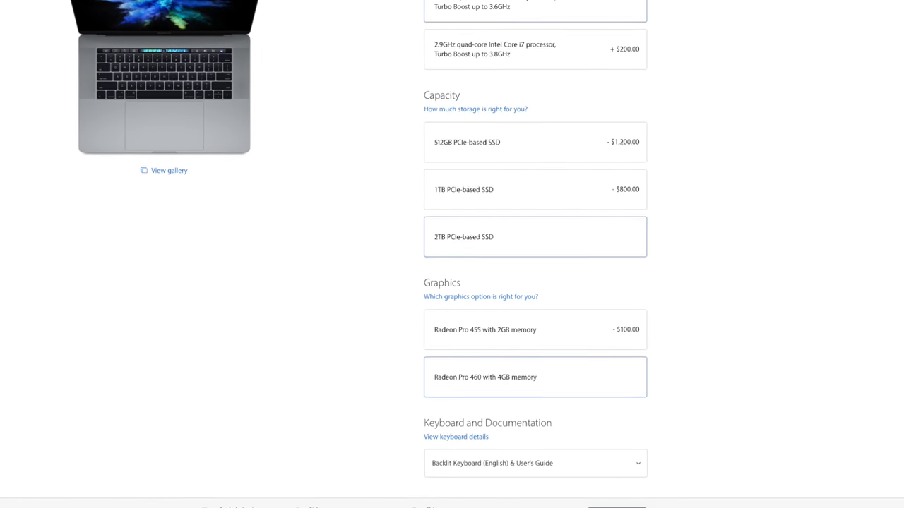
{"action": "scroll", "scroll_direction": "down", "scroll_amount": 3}
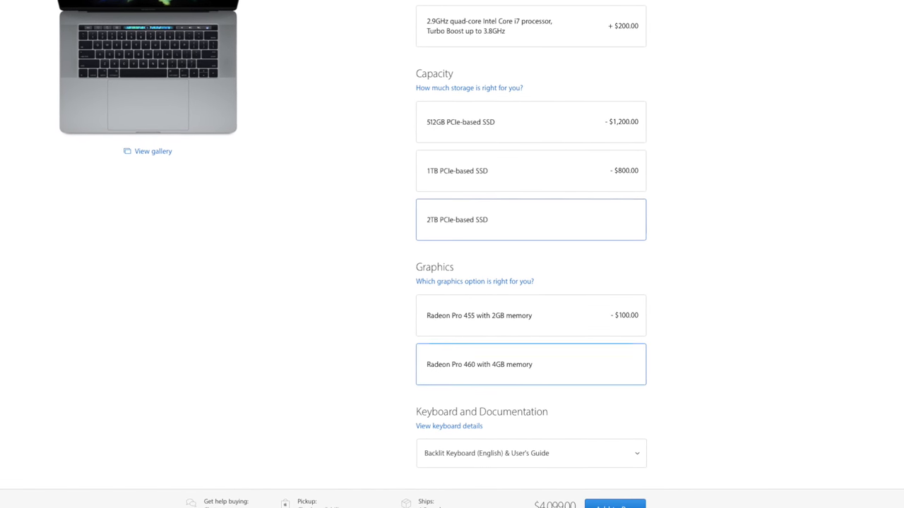
{"action": "scroll", "scroll_direction": "down", "scroll_amount": 3}
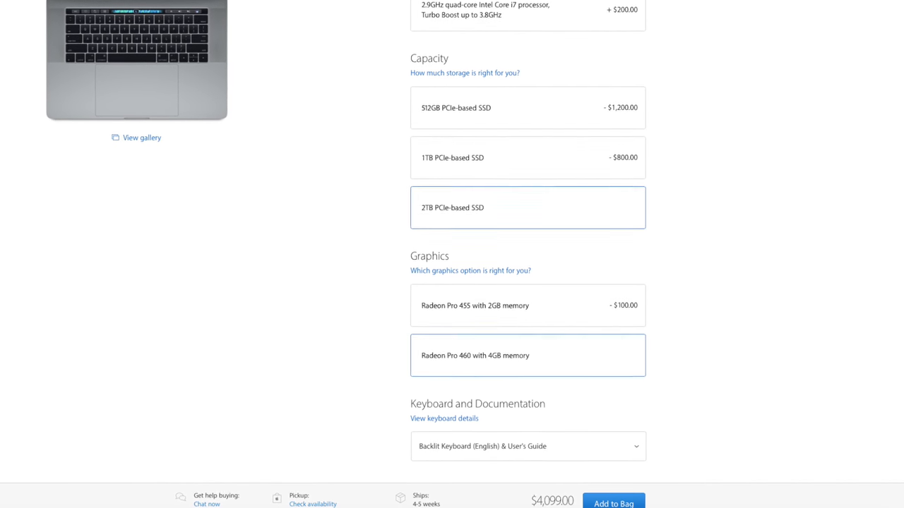
{"action": "scroll", "scroll_direction": "down", "scroll_amount": 3}
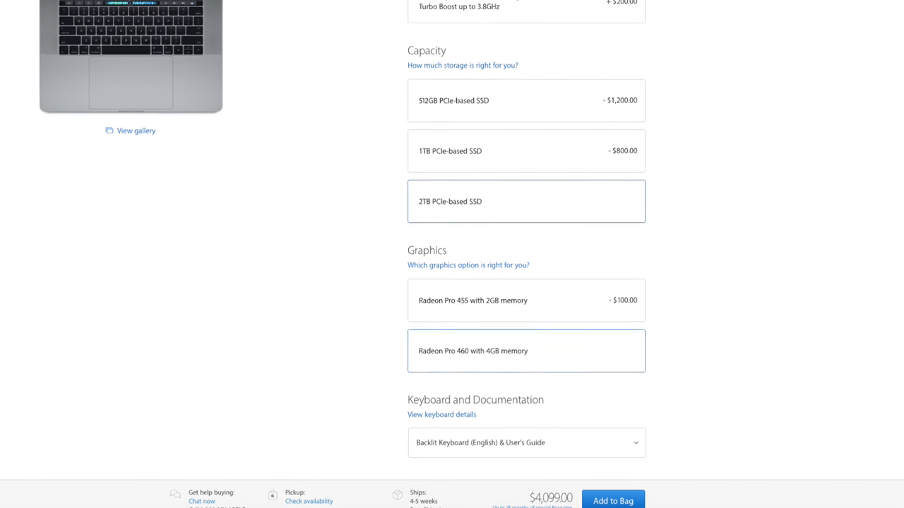
{"action": "scroll", "scroll_direction": "down", "scroll_amount": 3}
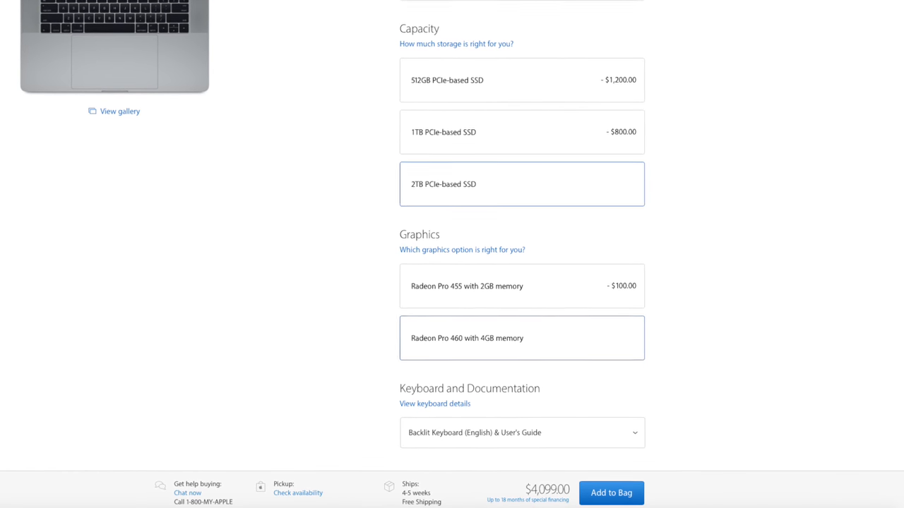
{"action": "scroll", "scroll_direction": "down", "scroll_amount": 3}
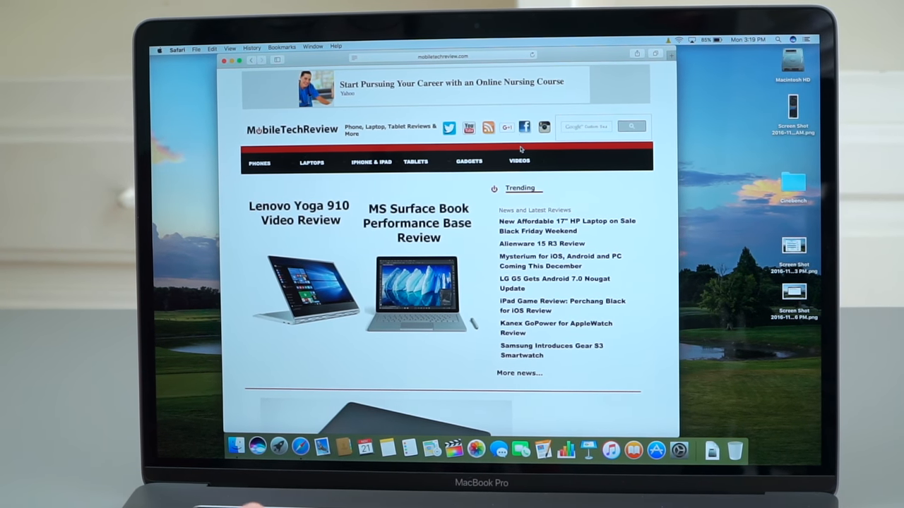
Step: Go to MobileTechReview's VIDEOS on YouTube and scroll down through the uploads
{"action": "left_click", "coordinate": [519, 161]}
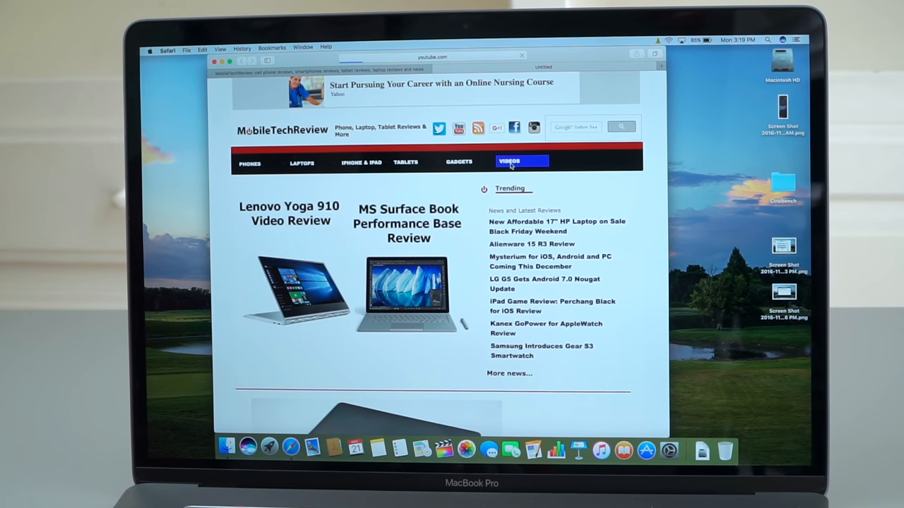
{"action": "left_click", "coordinate": [521, 161]}
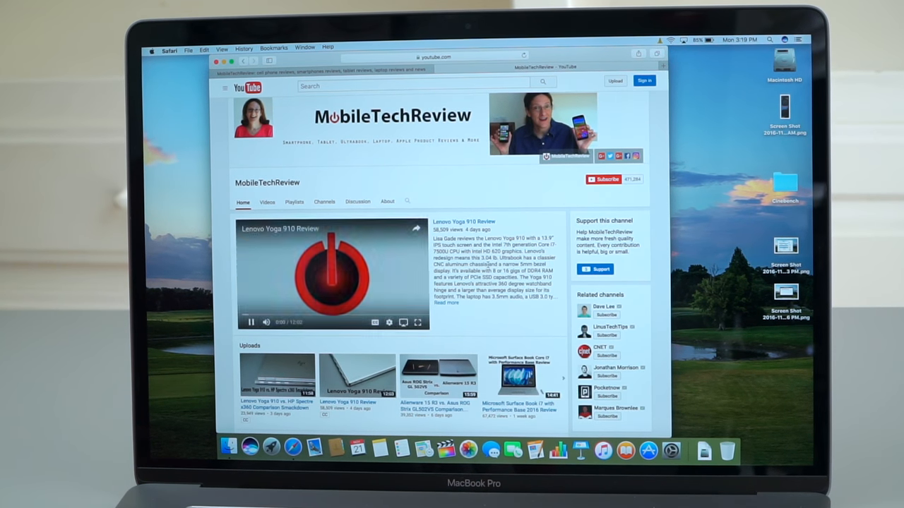
{"action": "scroll", "scroll_direction": "down", "scroll_amount": 3}
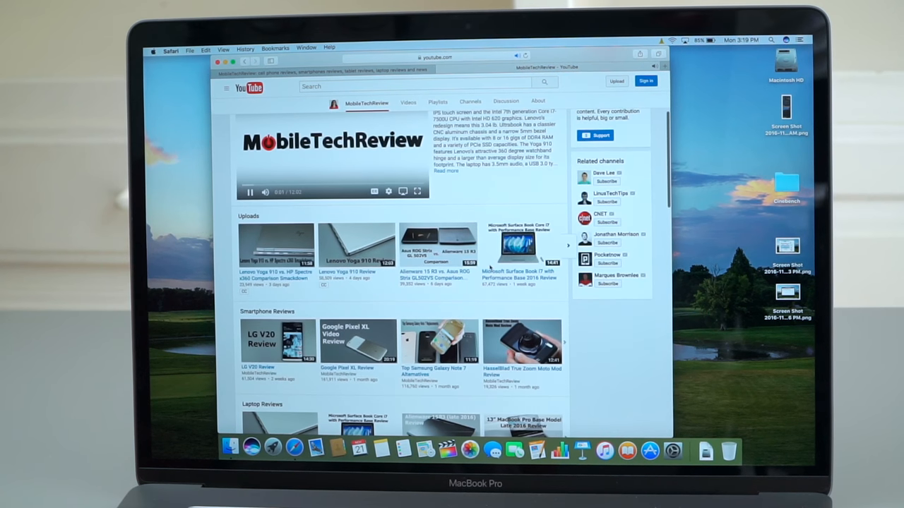